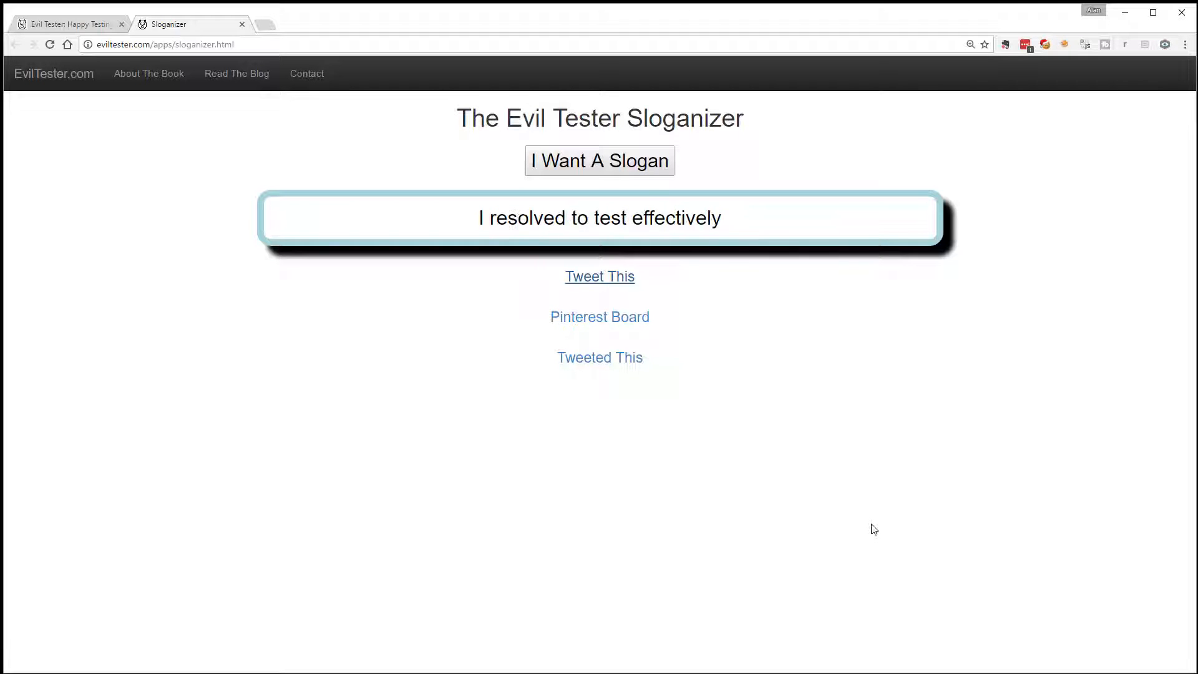
Step: Generate two fresh slogans with 'I Want A Slogan'
left_click(601, 161)
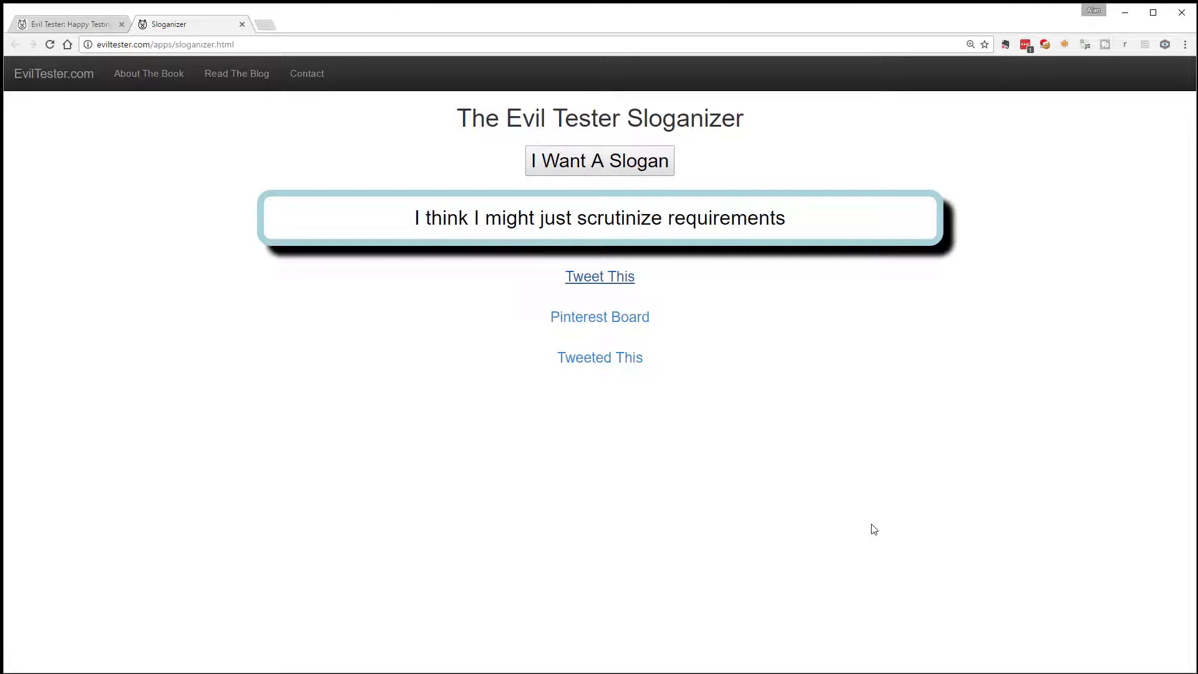
left_click(599, 161)
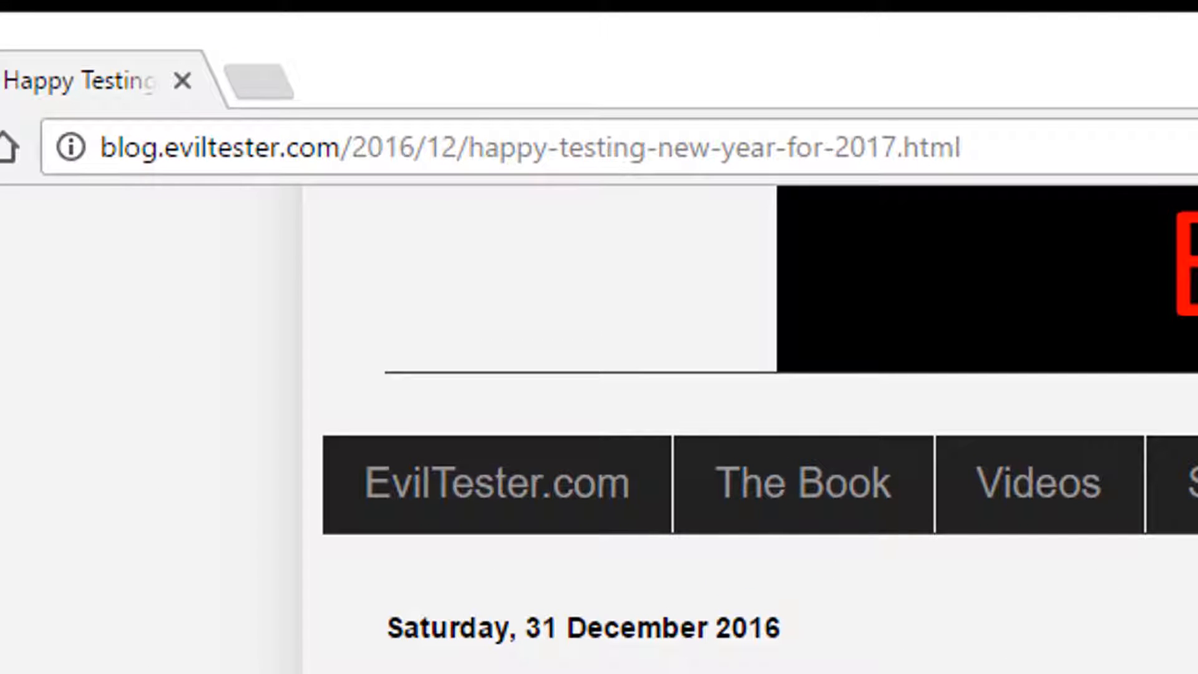
Step: Scroll down the Happy Testing New Year 2017 blog post
scroll("down", 3)
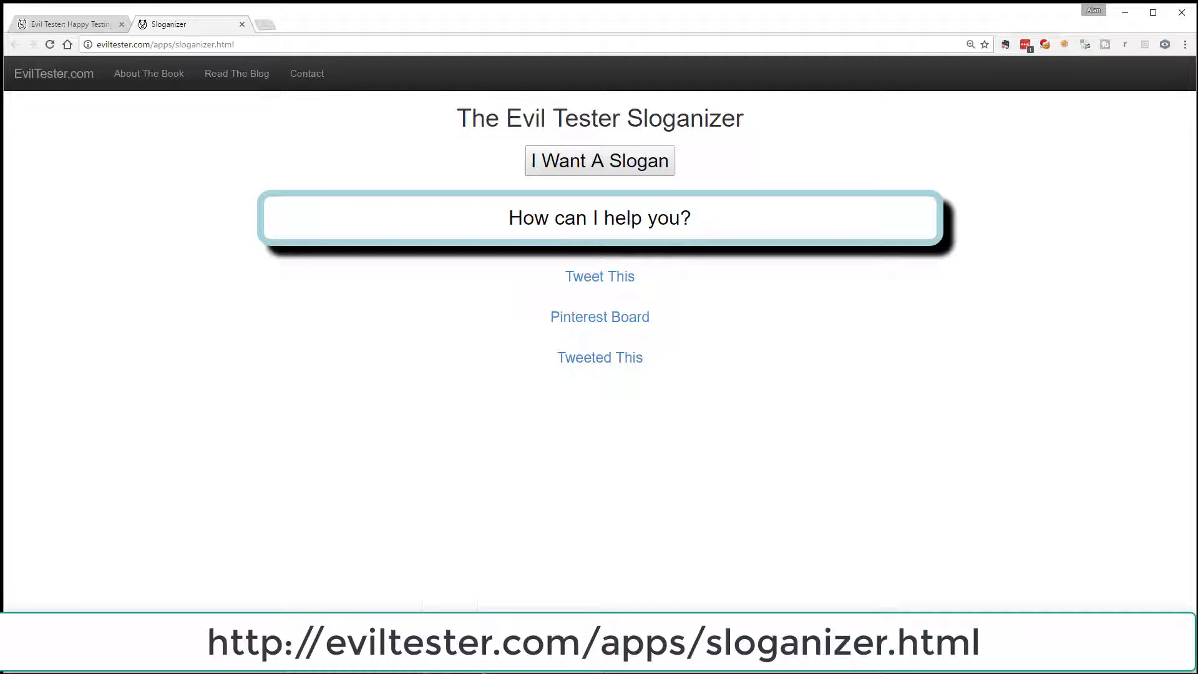
Step: Bring up DevTools via F12 and Inspect on the Sloganizer page, landing on the Console
key("F12")
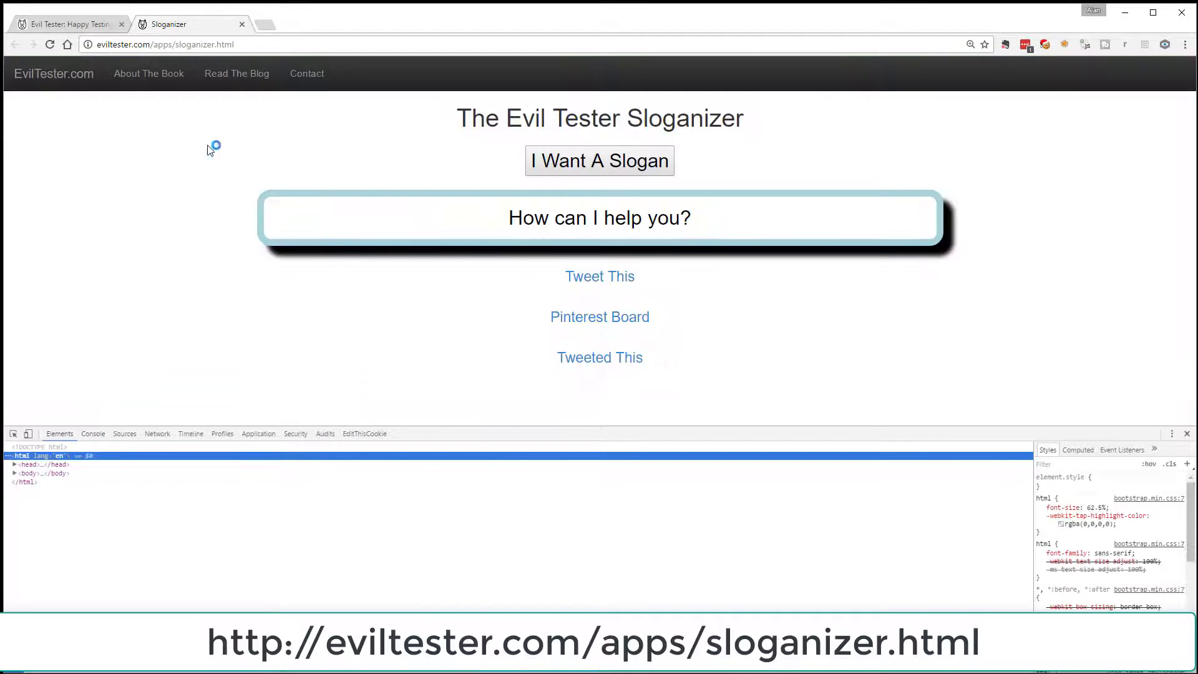
right_click(213, 149)
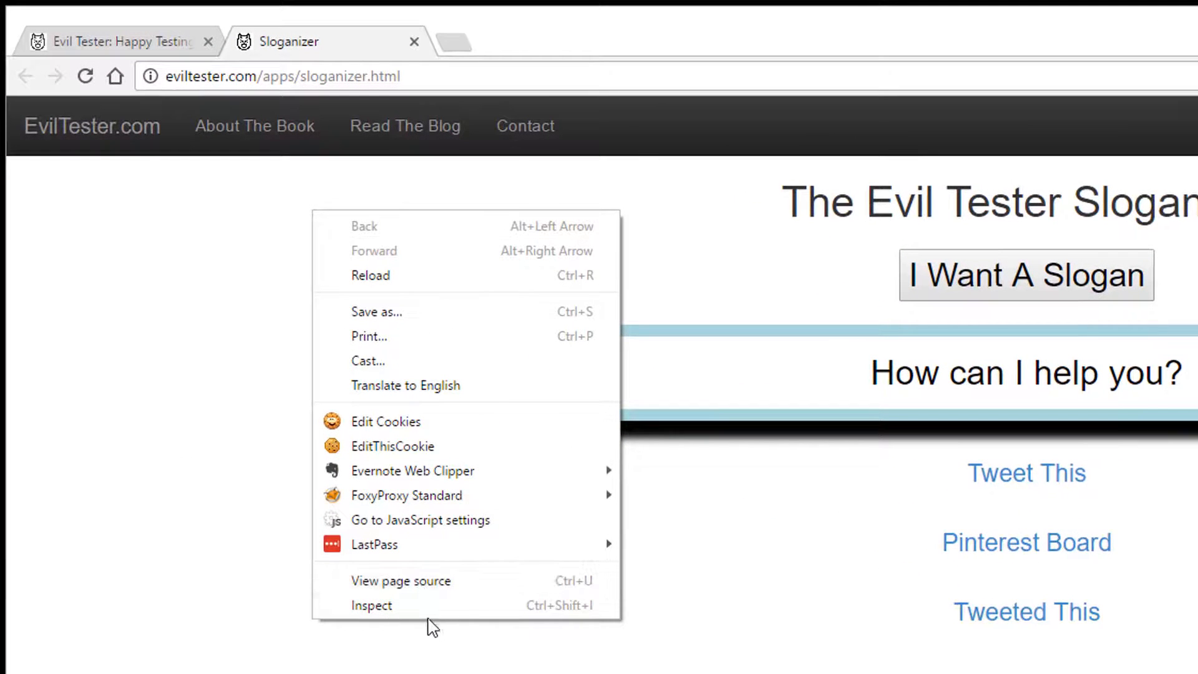
left_click(371, 604)
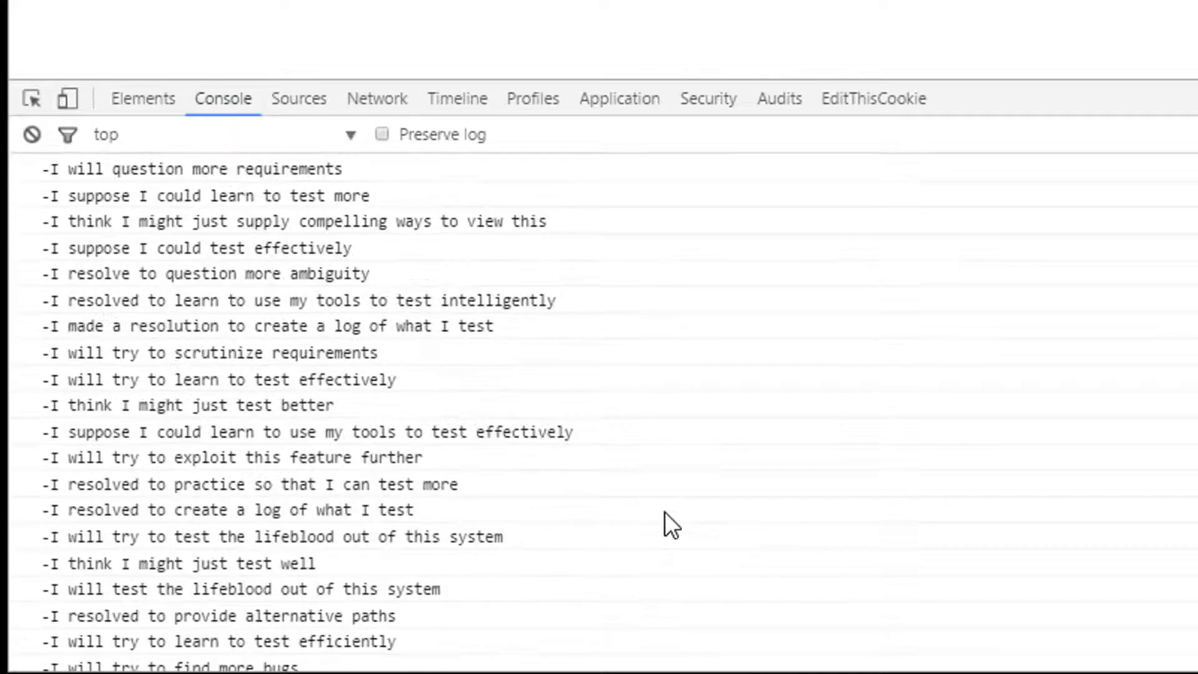
Step: Run the 100-iteration loop logging process_sentence(sentences[30]) to the console
key("Return")
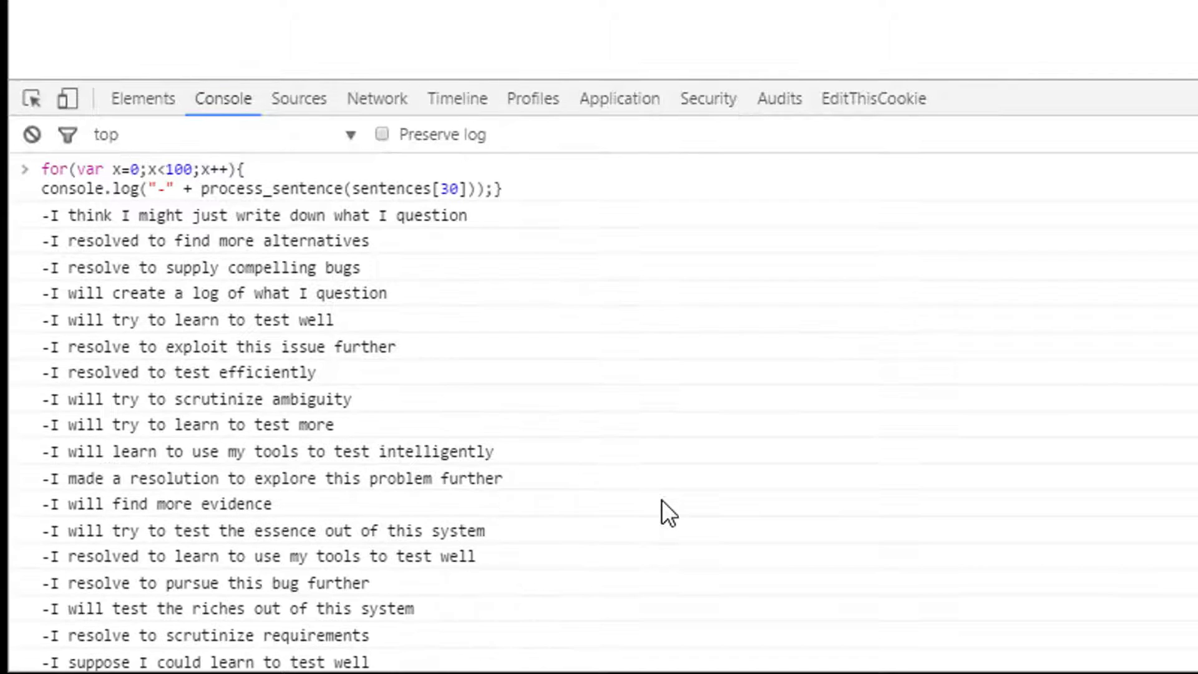
mouse_move(655, 527)
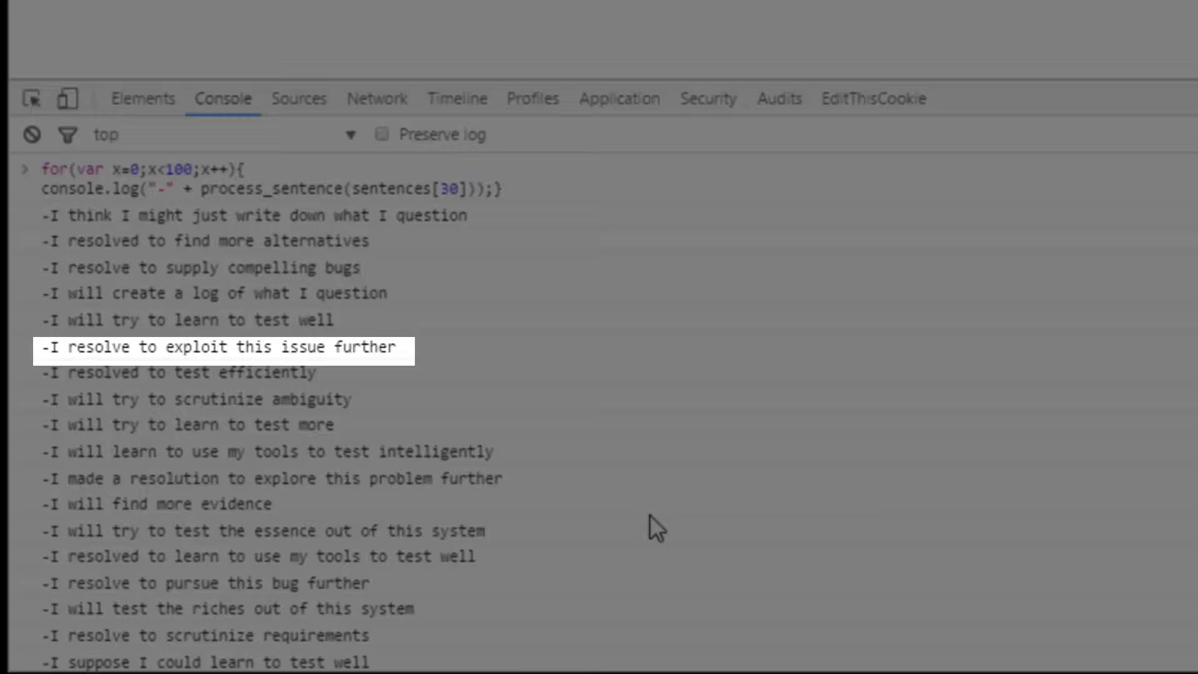
mouse_move(413, 348)
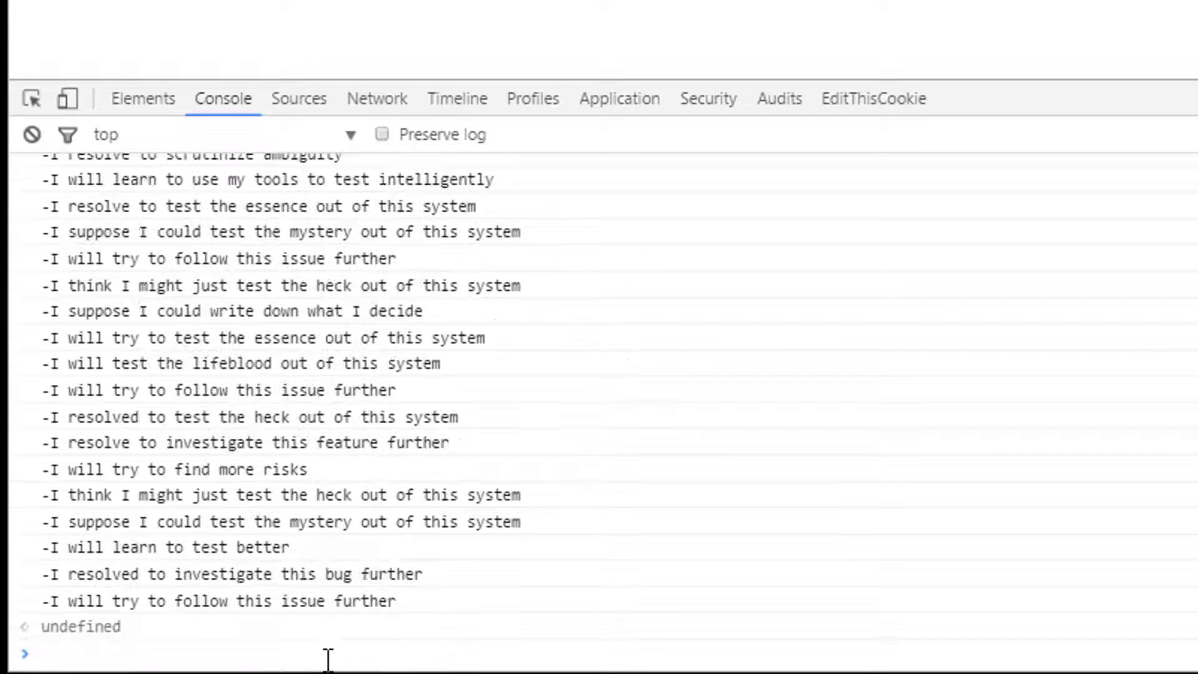
mouse_move(886, 474)
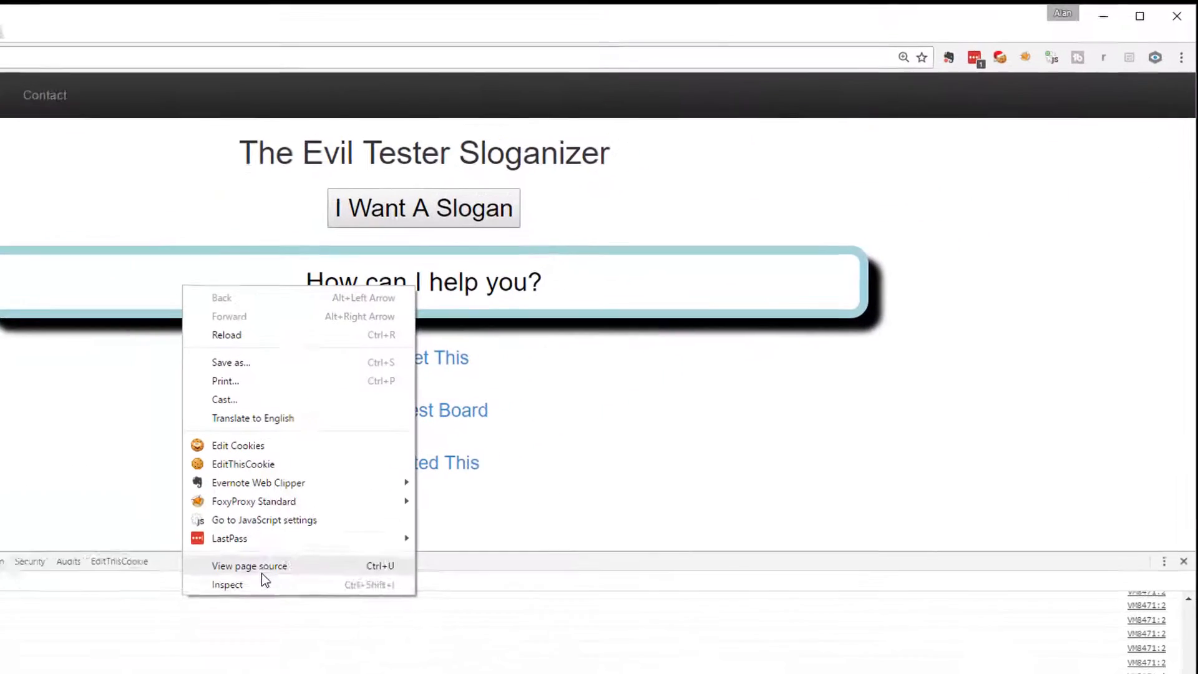
Step: Inspect the slogan box to reveal p.slogan, then return to the Console
left_click(227, 584)
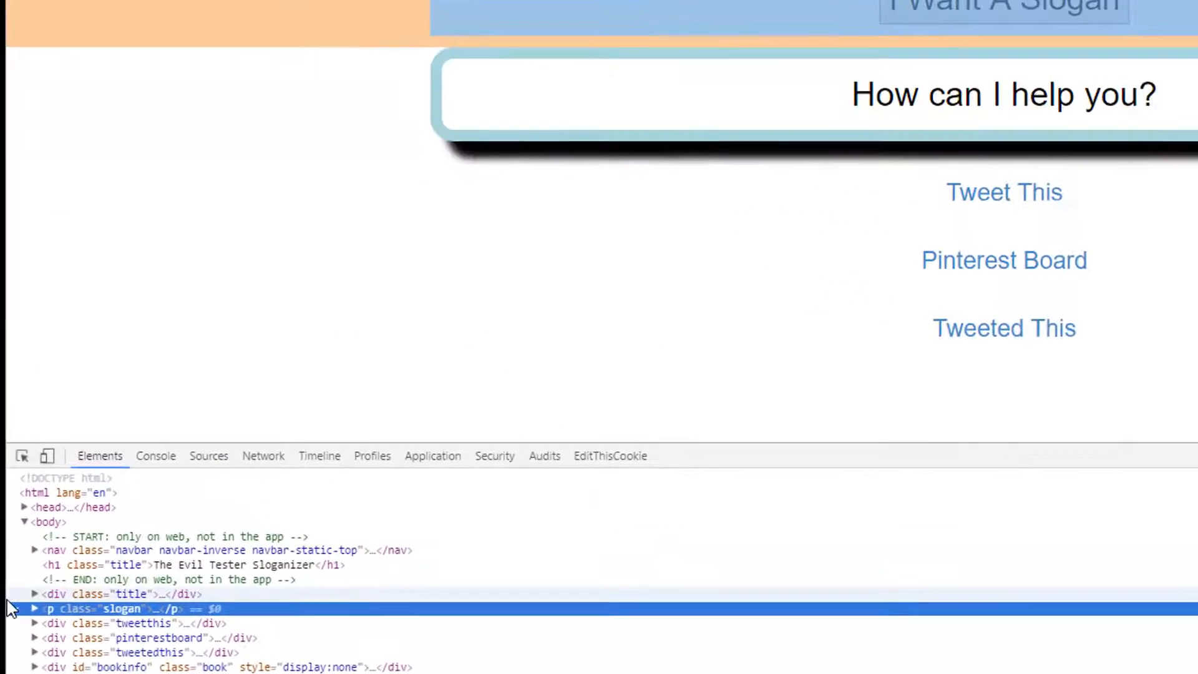
left_click(35, 609)
type("document.get")
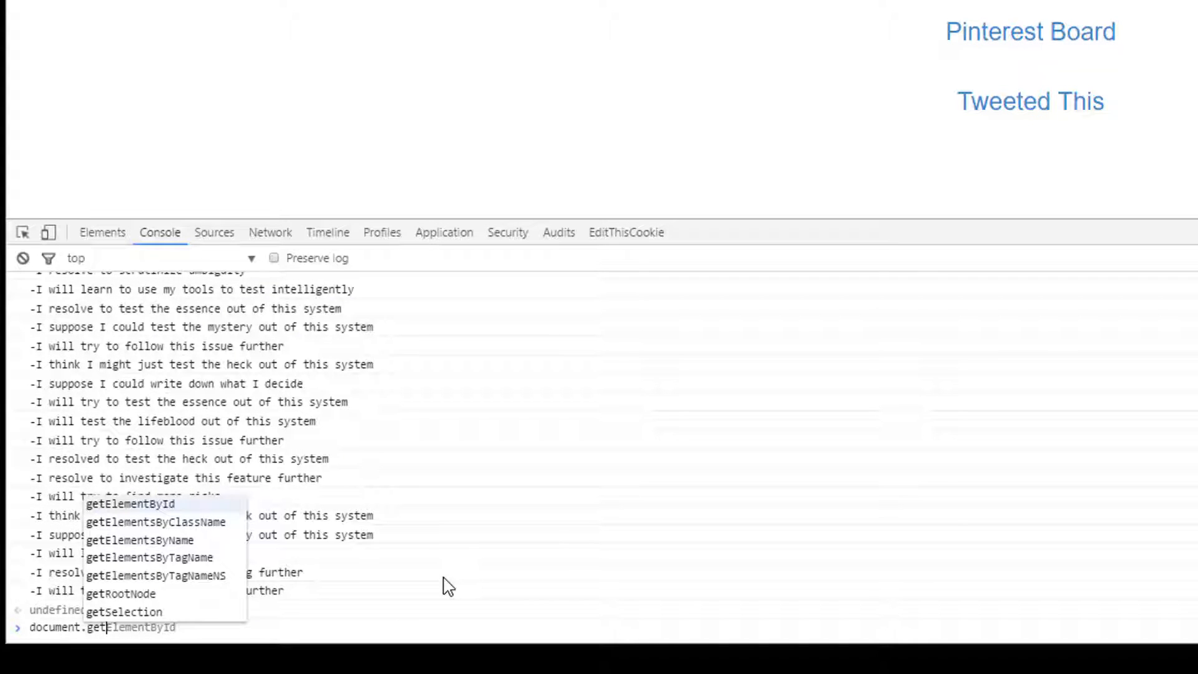
Step: Set document.getElementById("slogan").innerHTML to process_sentence(sentences[30])
type("(\"sloga")
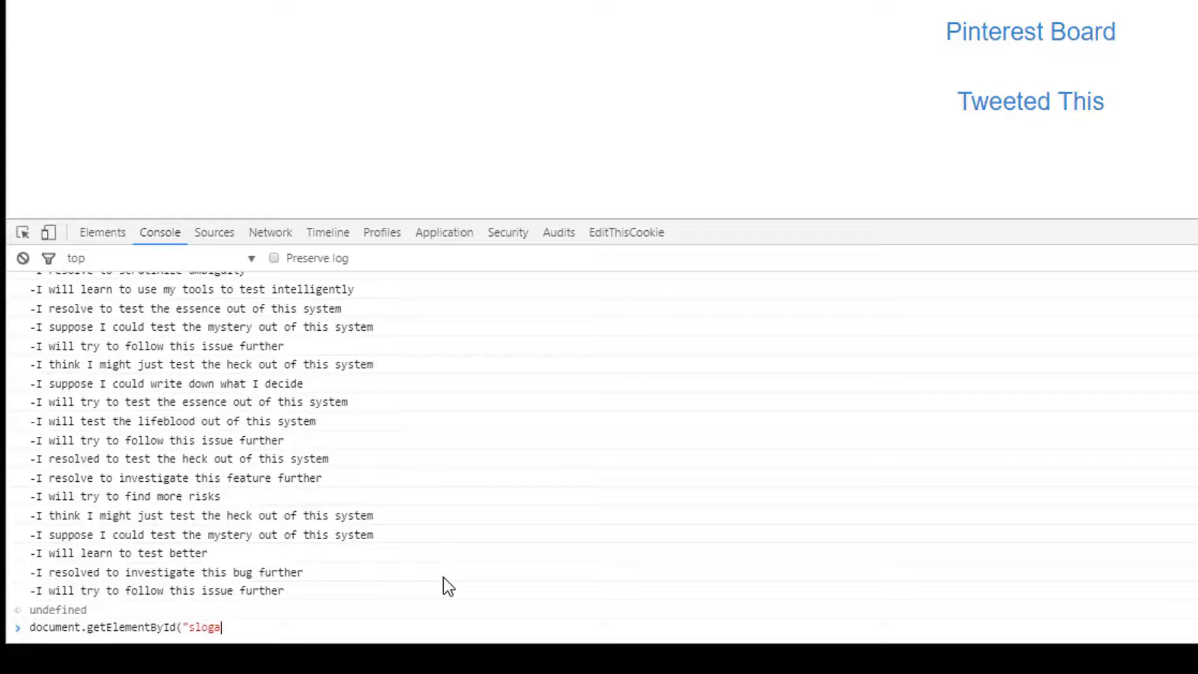
type("n\").inn")
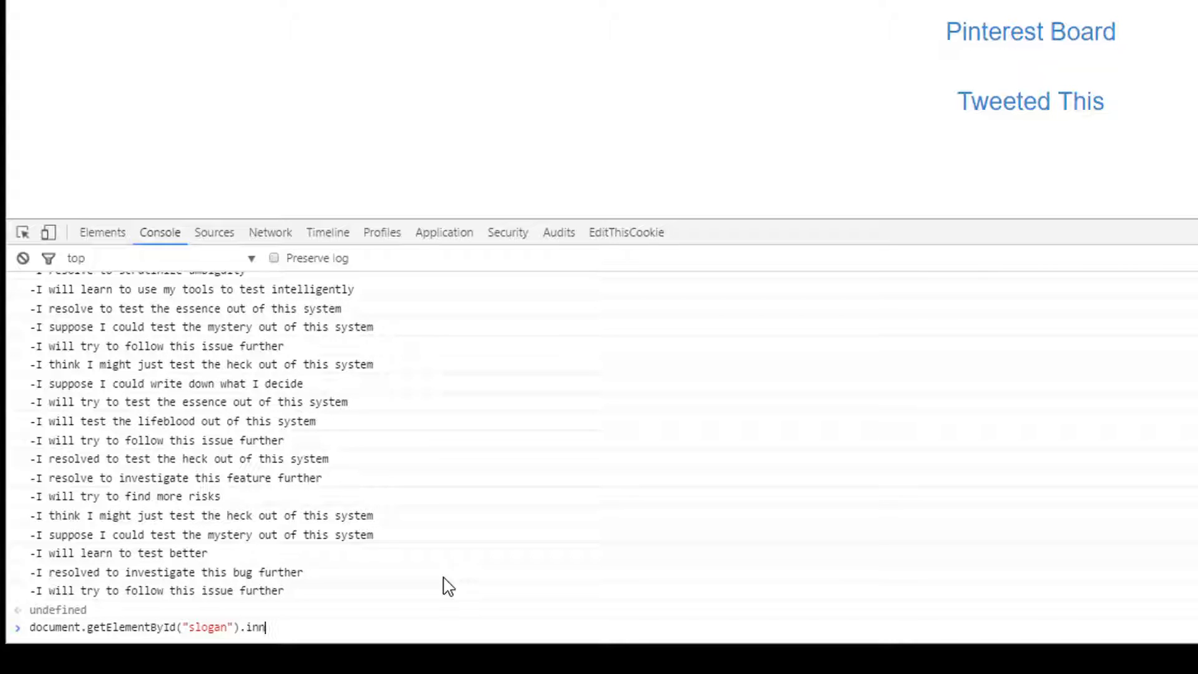
type("erHTML=process_sentence(sentences[30")
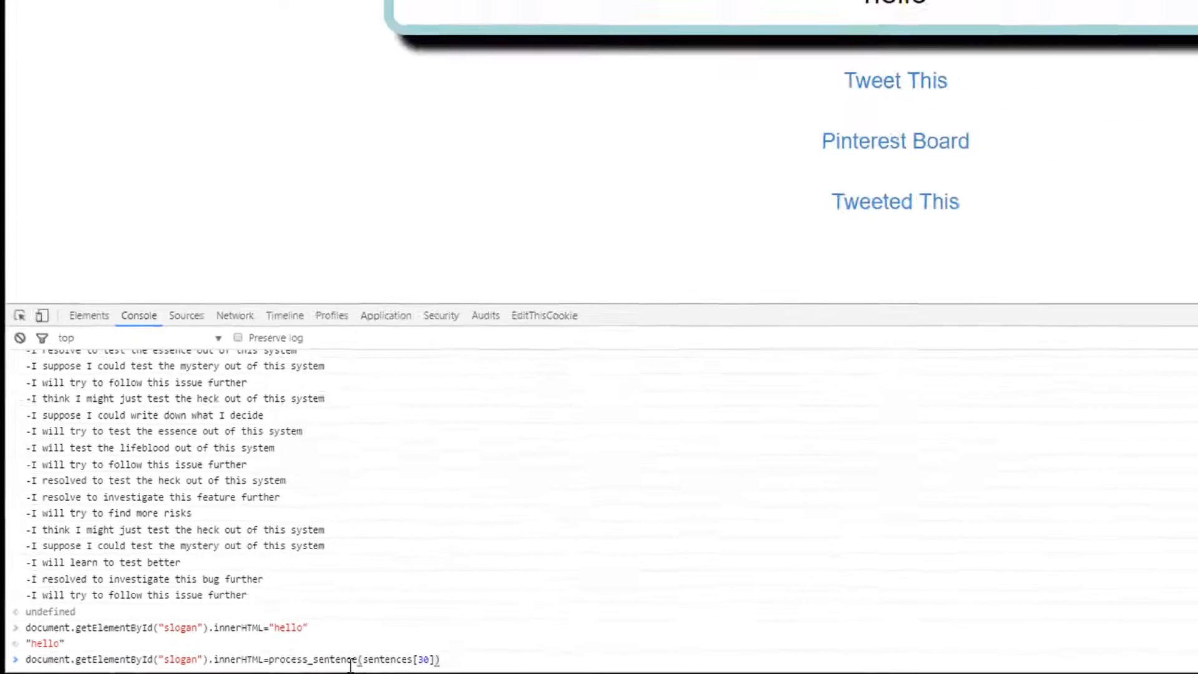
key("Return")
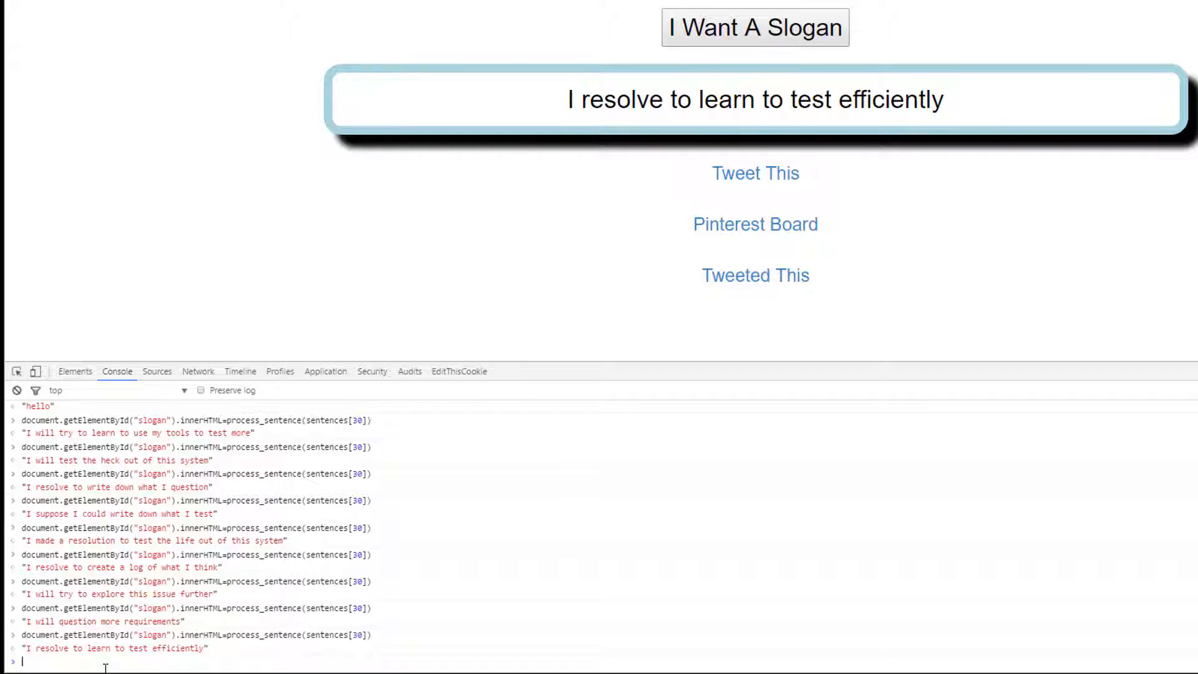
Step: Start resolutionBot=setInterval(...) rewriting the slogan with process_sentence(sentences[30]) every 1000 ms
type("resolutionBot")
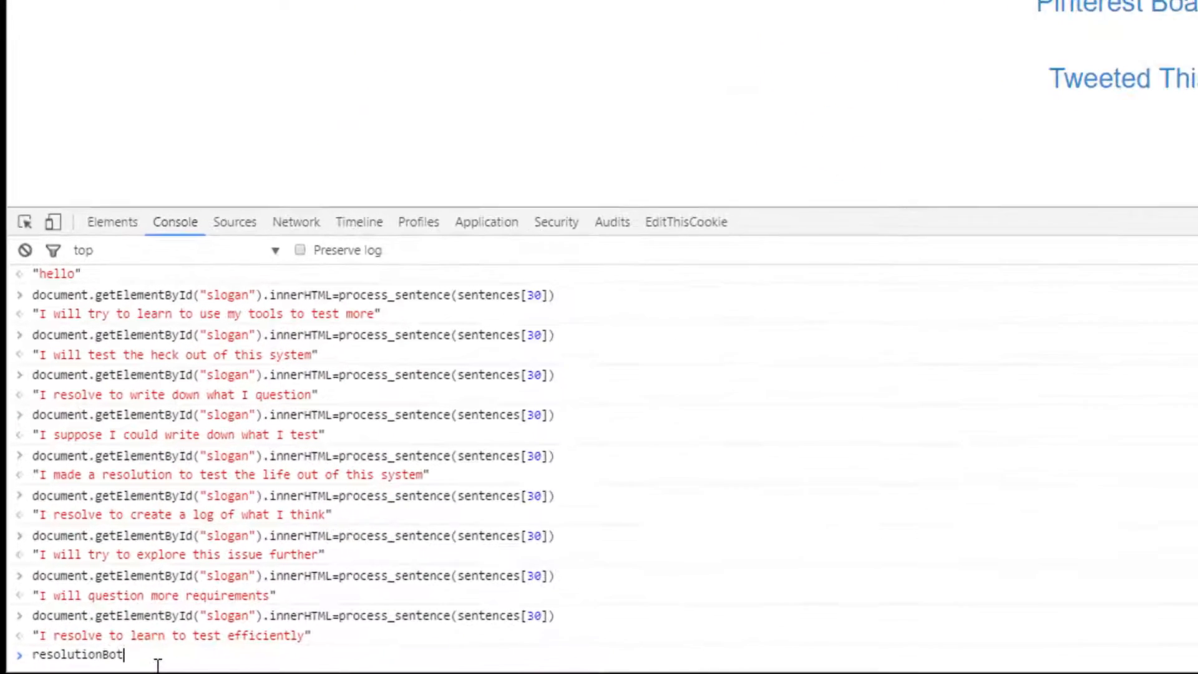
type("=setInterval")
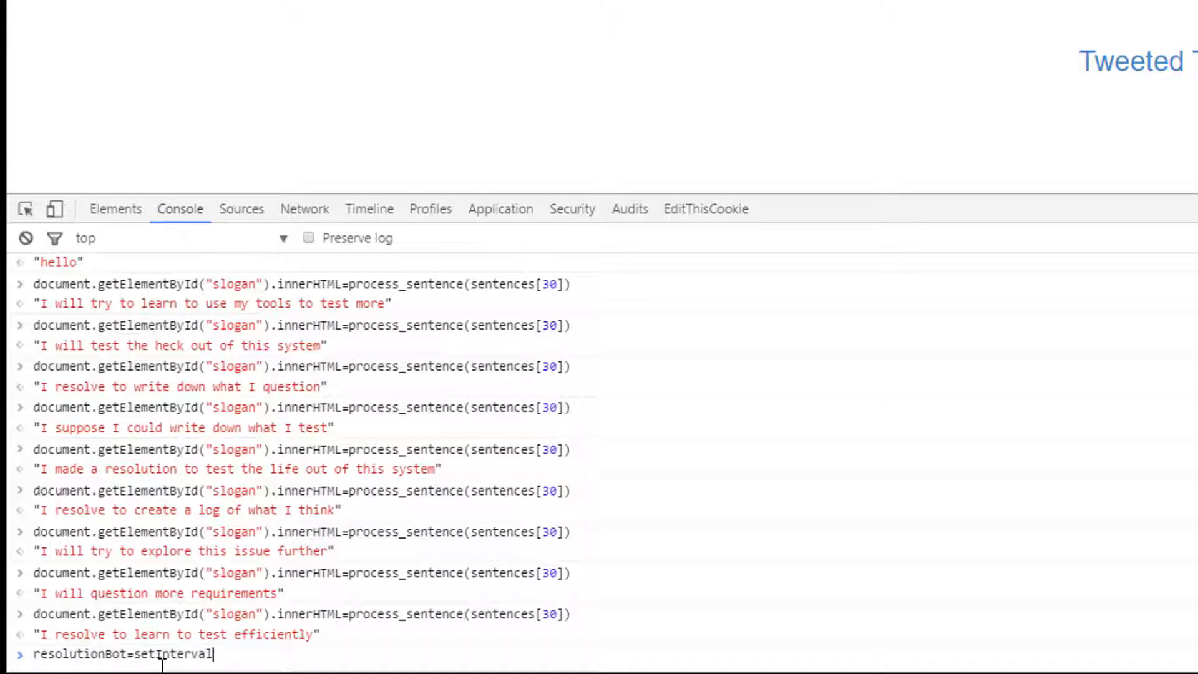
type("(function(){})")
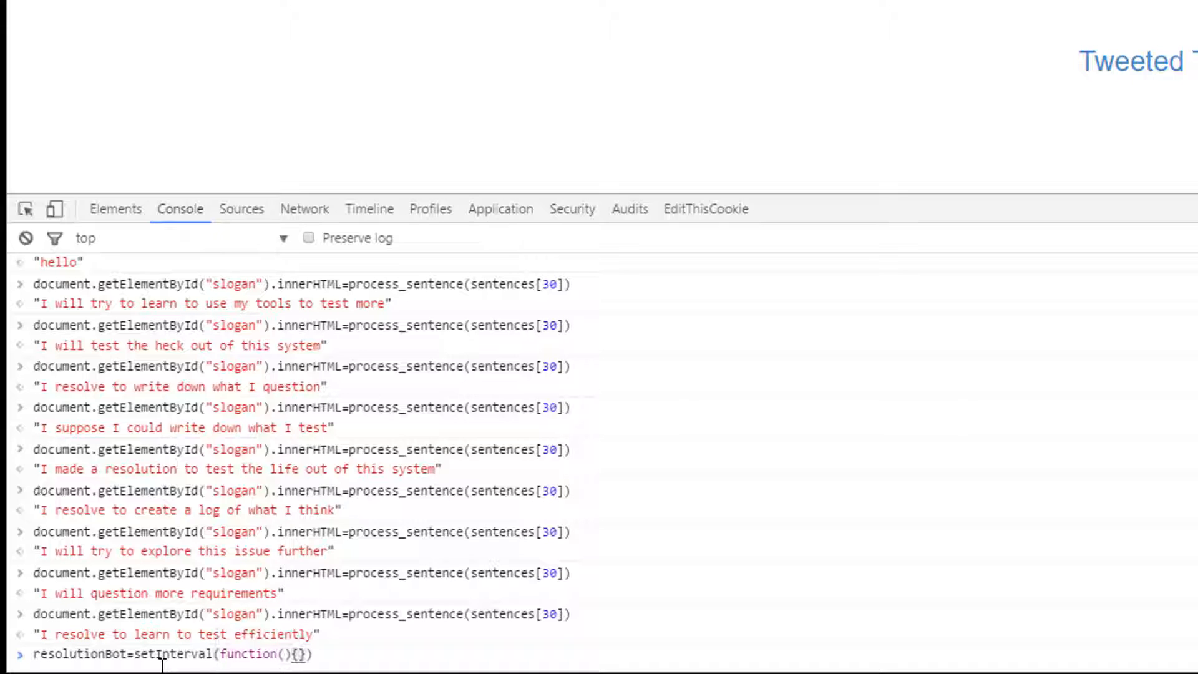
mouse_move(554, 574)
type("document.getElementById(\"slogan\").innerHTML=process_sentence(sentences[30")
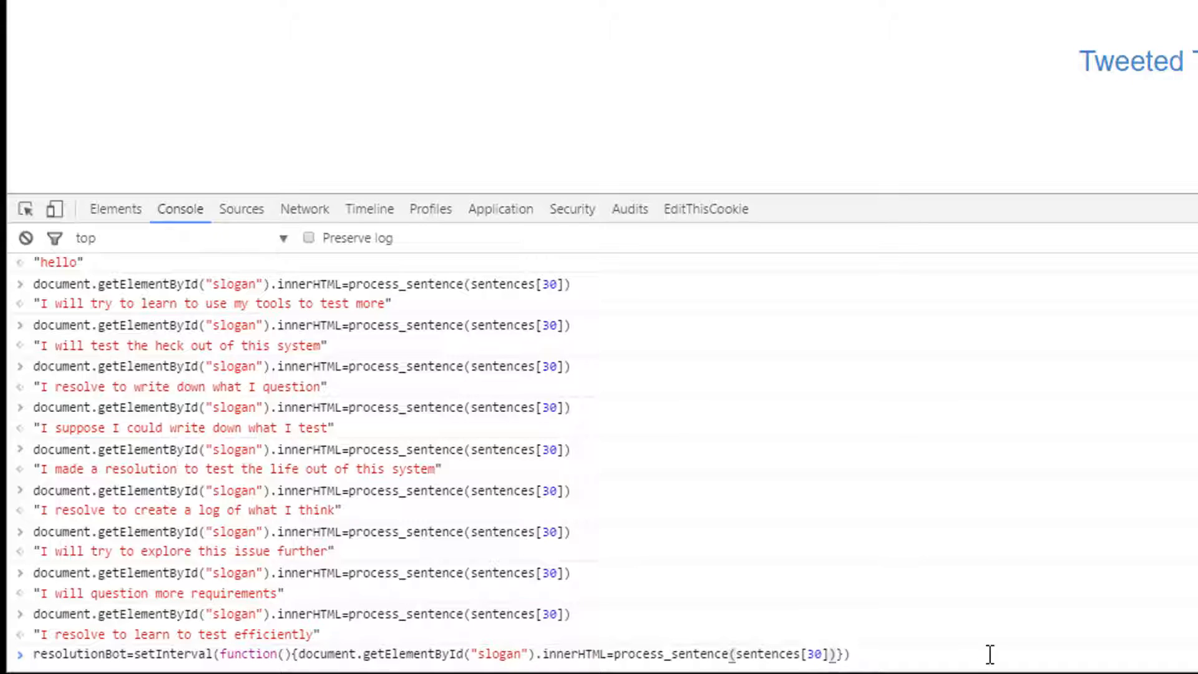
type(",)")
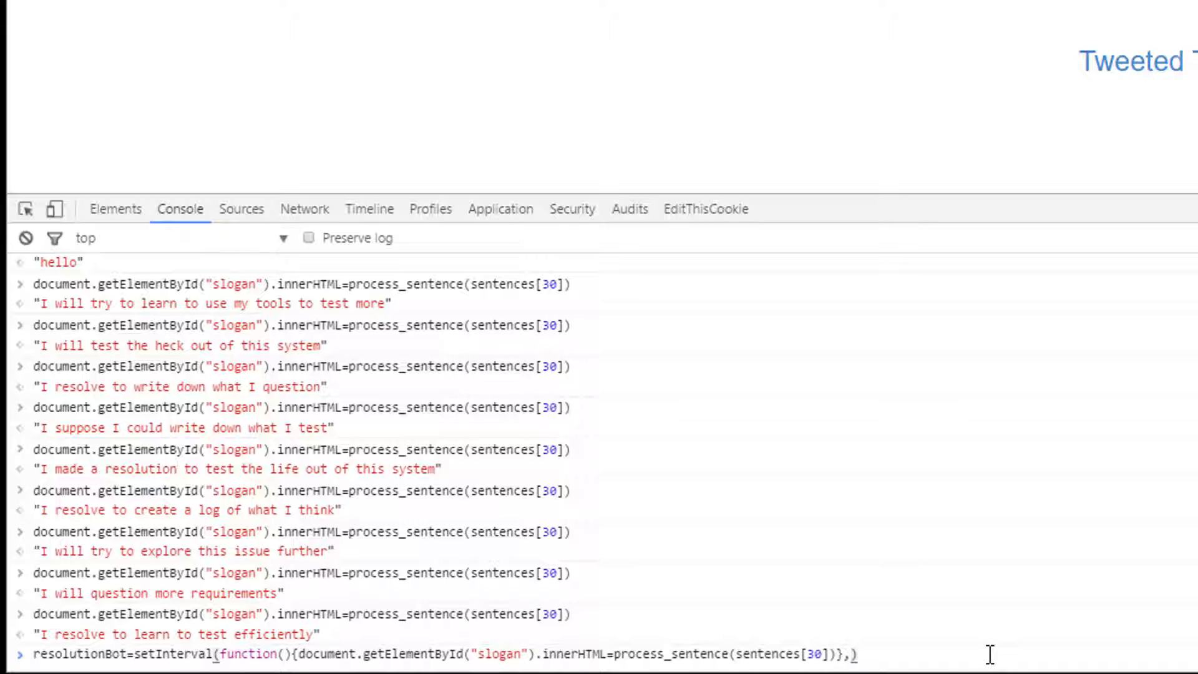
type("1000")
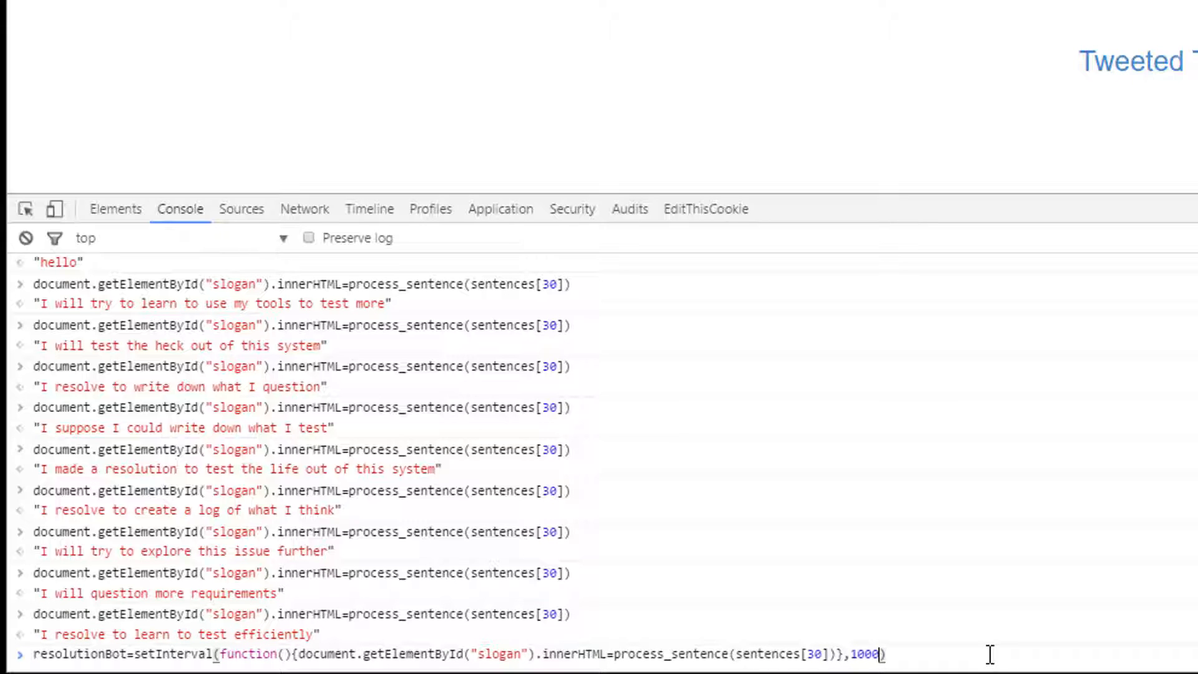
key("Return")
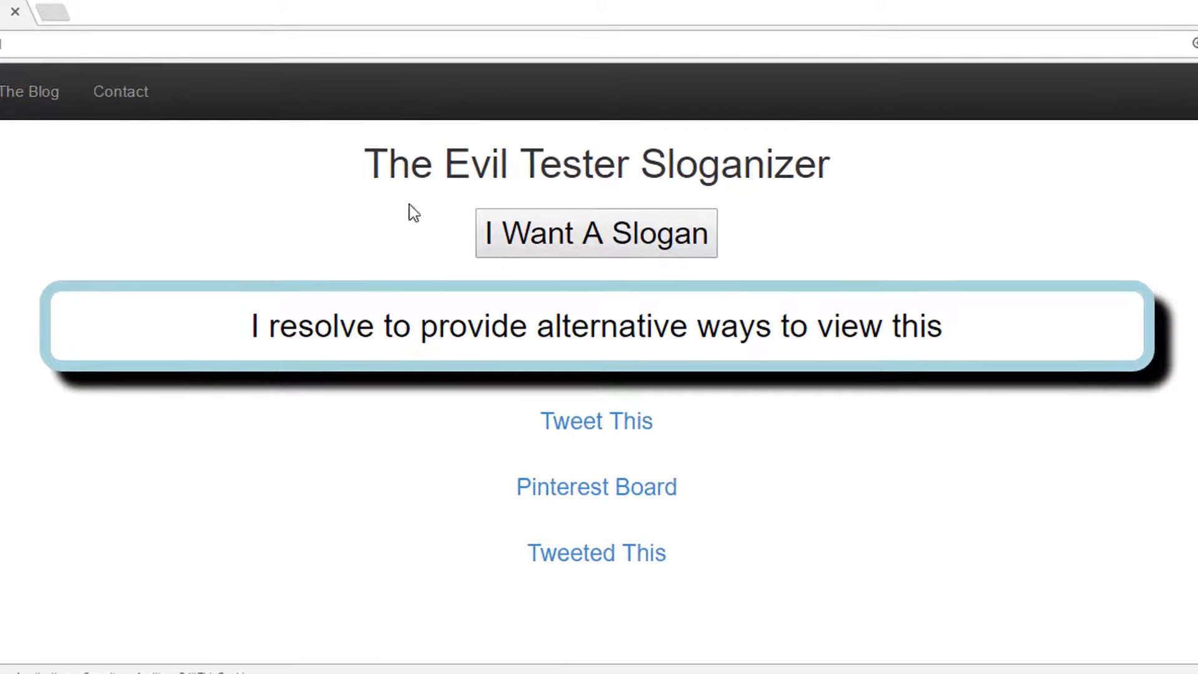
mouse_move(597, 421)
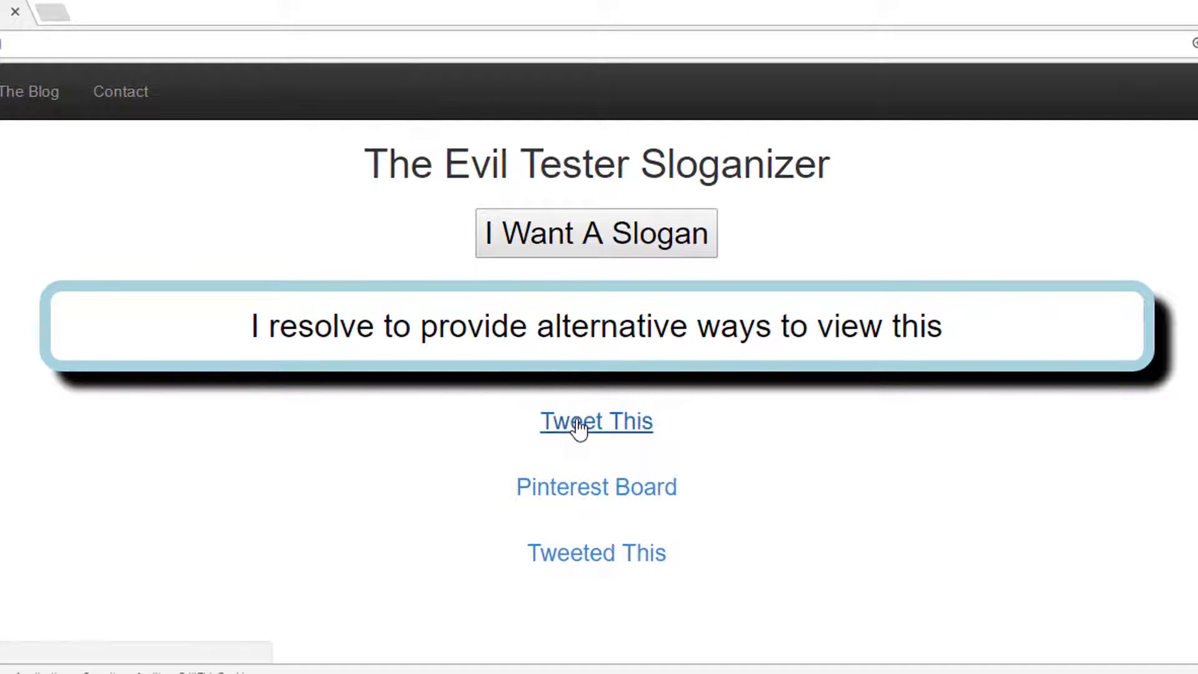
Step: Share 'I resolve to provide alternative ways to view this' via the Tweet This link
left_click(597, 421)
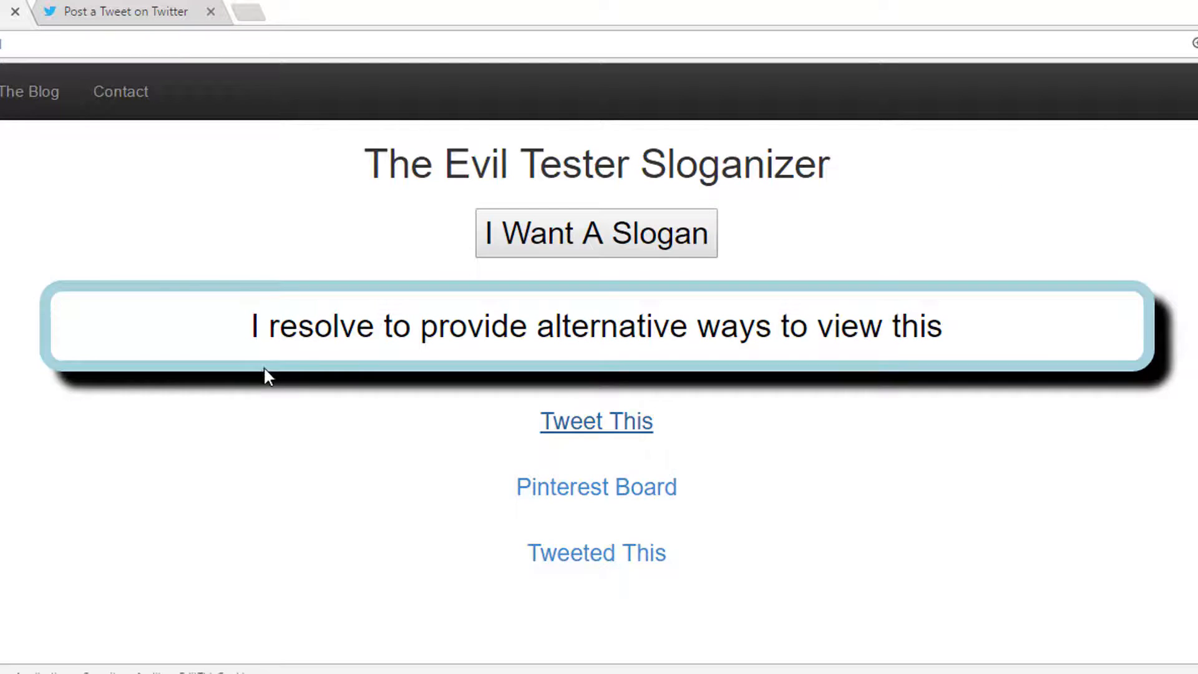
mouse_move(338, 432)
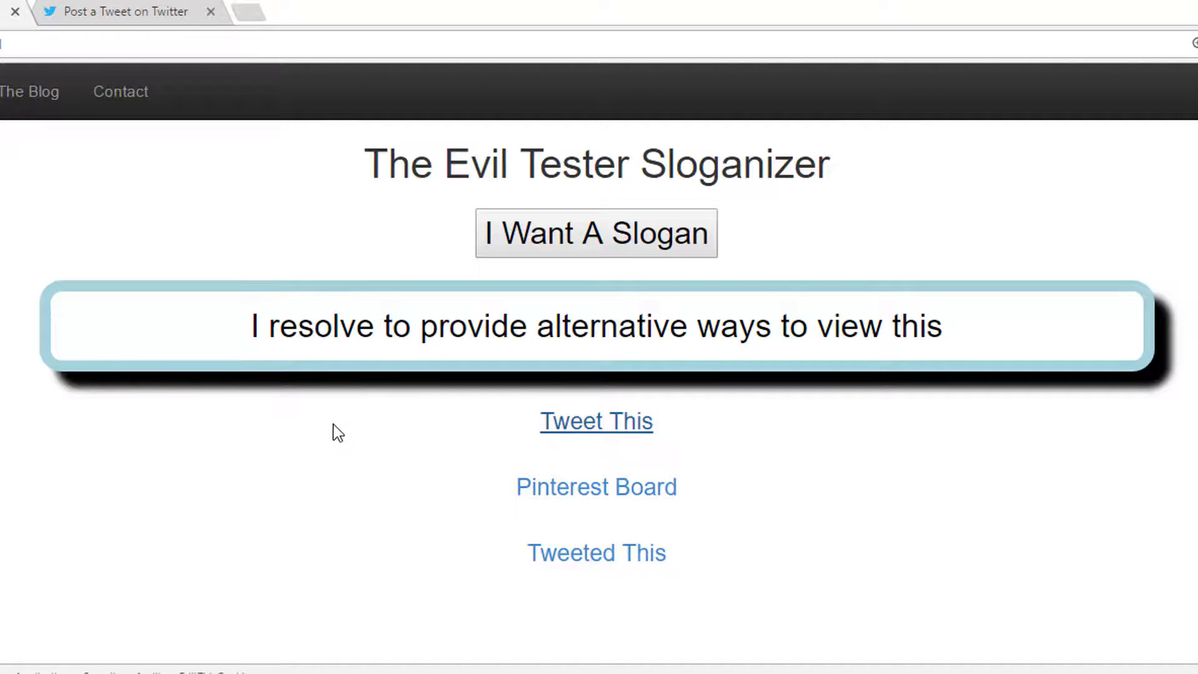
mouse_move(209, 449)
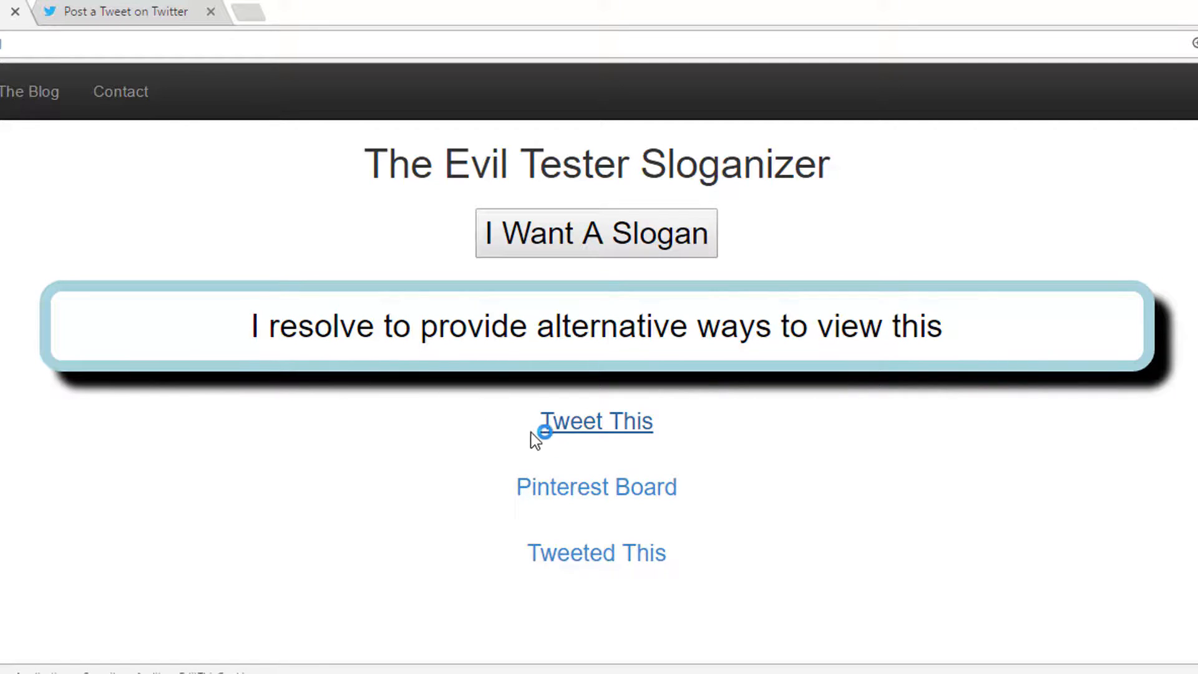
mouse_move(307, 478)
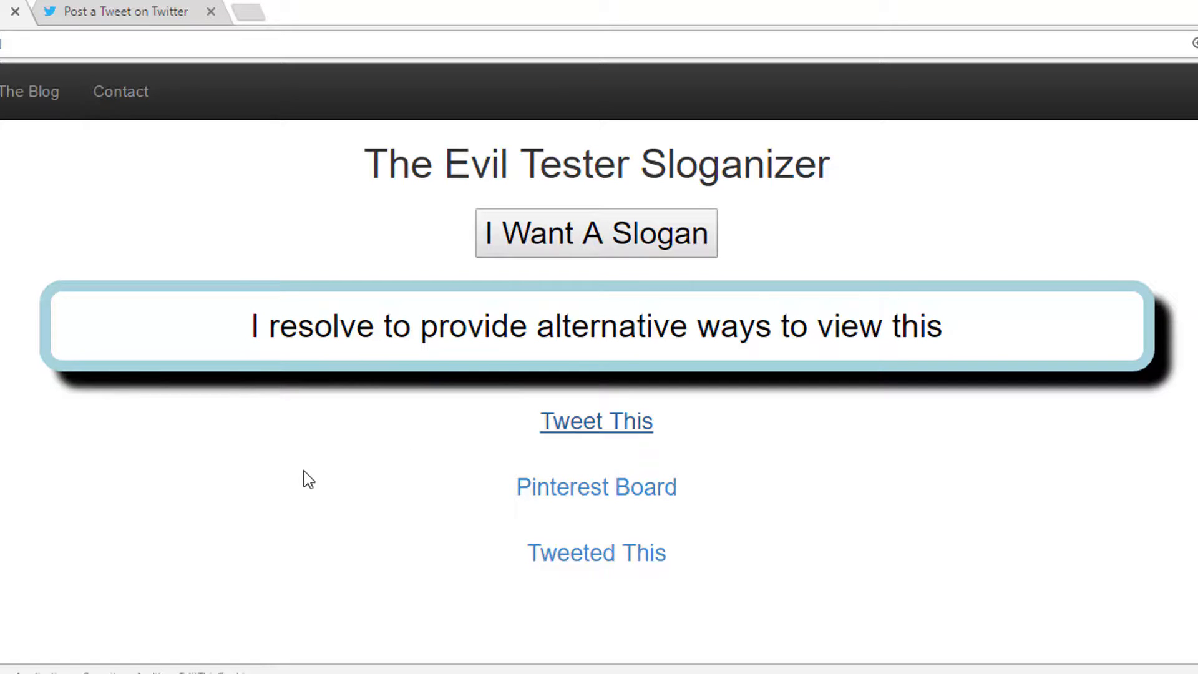